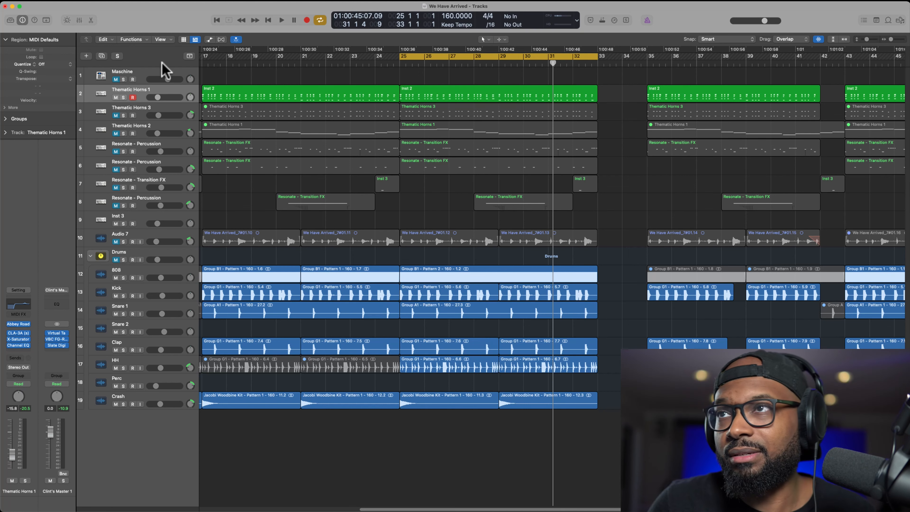
{"action": "mouse_move", "coordinate": [105, 157]}
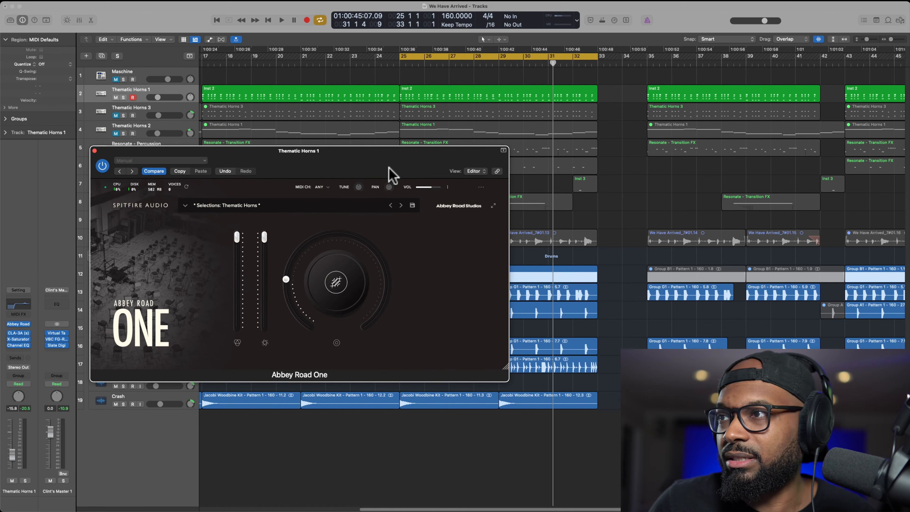
{"action": "mouse_move", "coordinate": [416, 230]}
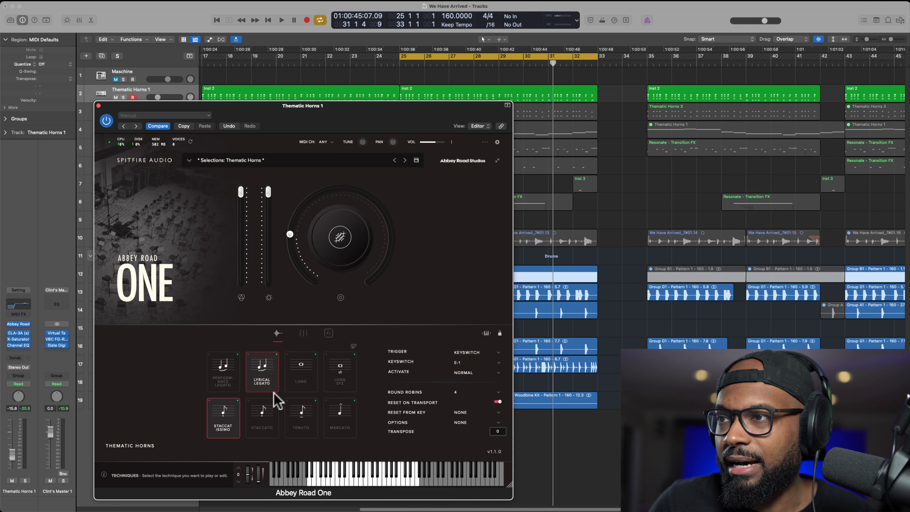
Look over the Thematic Horns articulation tiles, keep Staccatissimo, and move the horn window aside.
{"action": "left_click", "coordinate": [222, 371]}
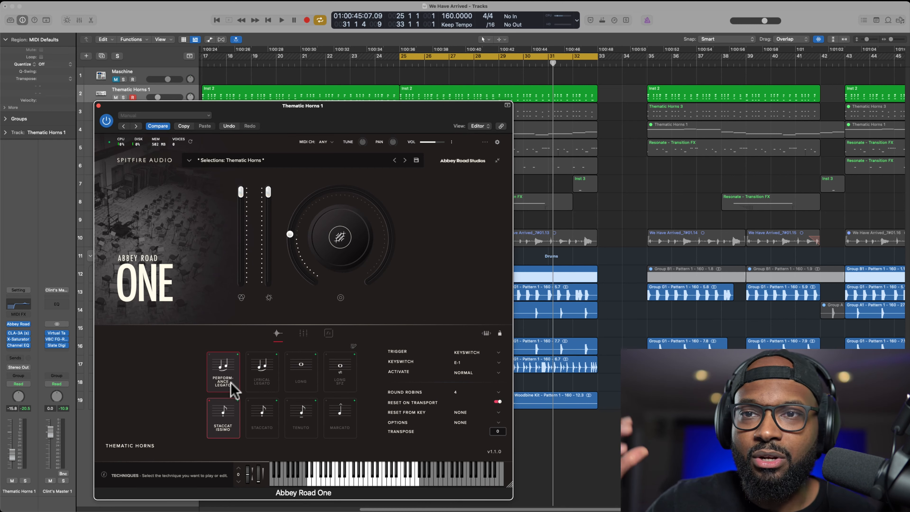
{"action": "left_click", "coordinate": [261, 371]}
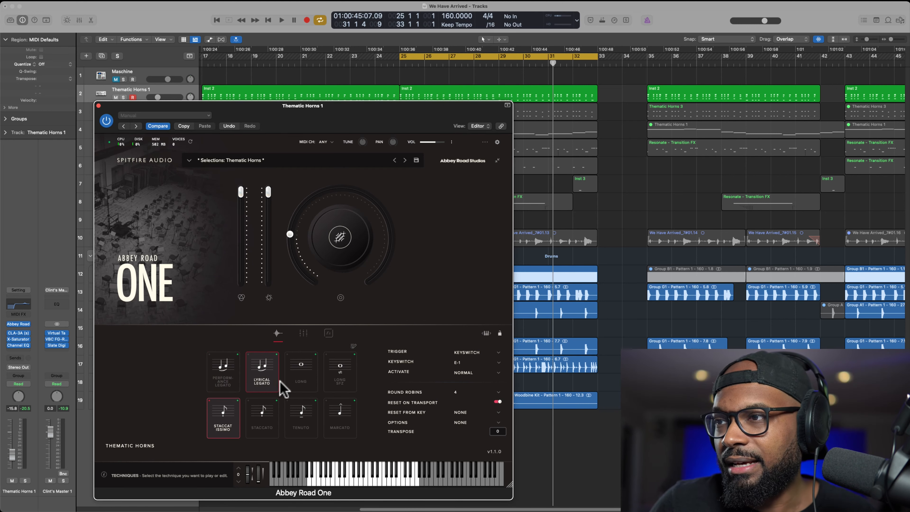
{"action": "left_click", "coordinate": [262, 417]}
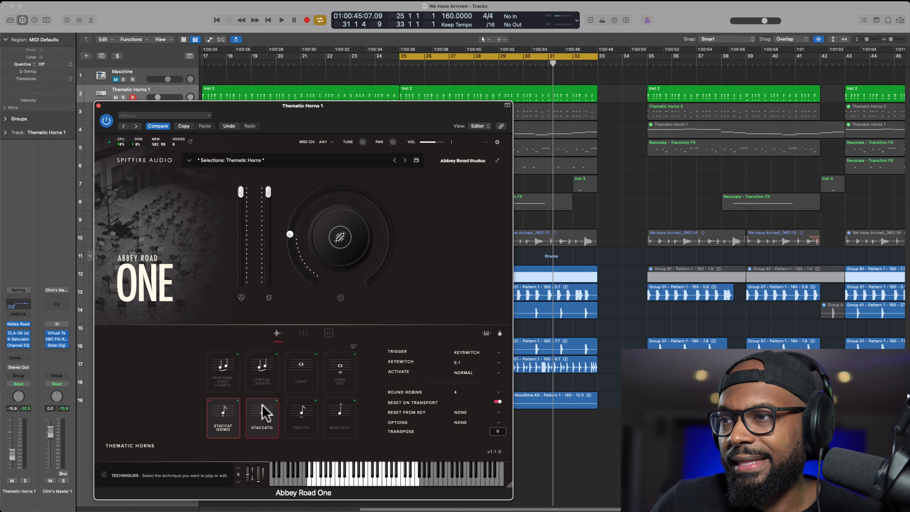
{"action": "left_click", "coordinate": [222, 417]}
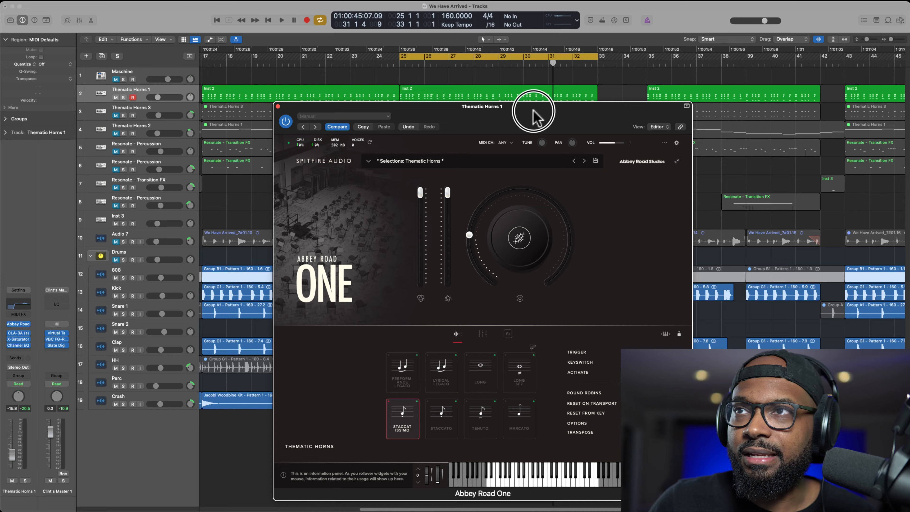
{"action": "left_click_drag", "start_coordinate": [533, 111], "coordinate": [560, 112]}
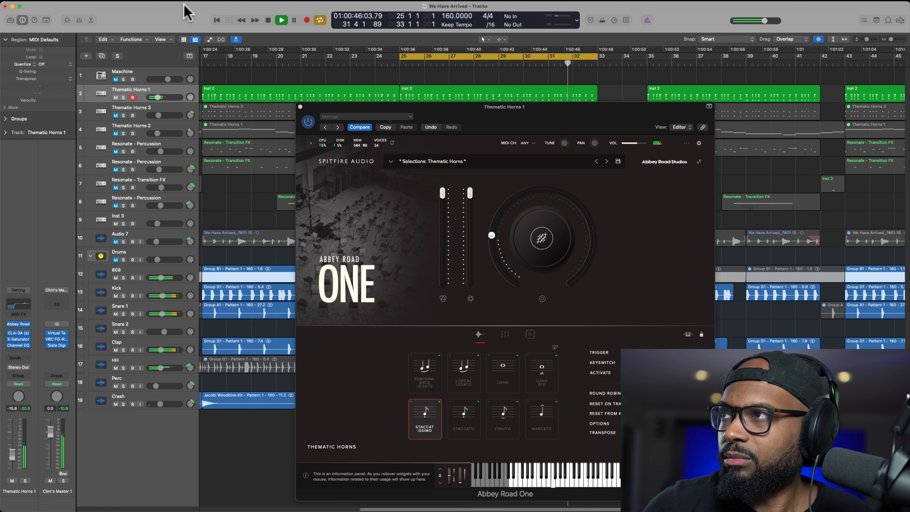
Sweep the horns reverb amount from low to about 83%, back to 69%, then down to zero.
{"action": "left_click", "coordinate": [292, 20]}
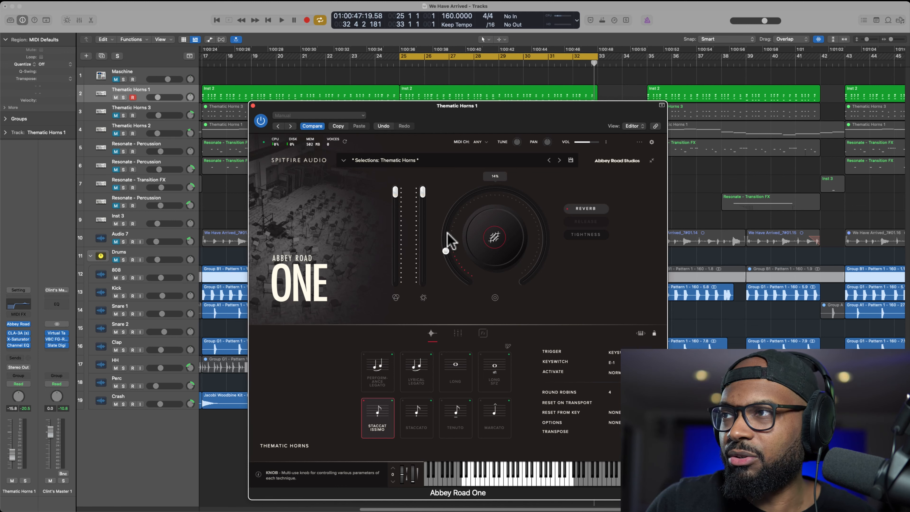
{"action": "left_click_drag", "start_coordinate": [445, 251], "coordinate": [544, 224]}
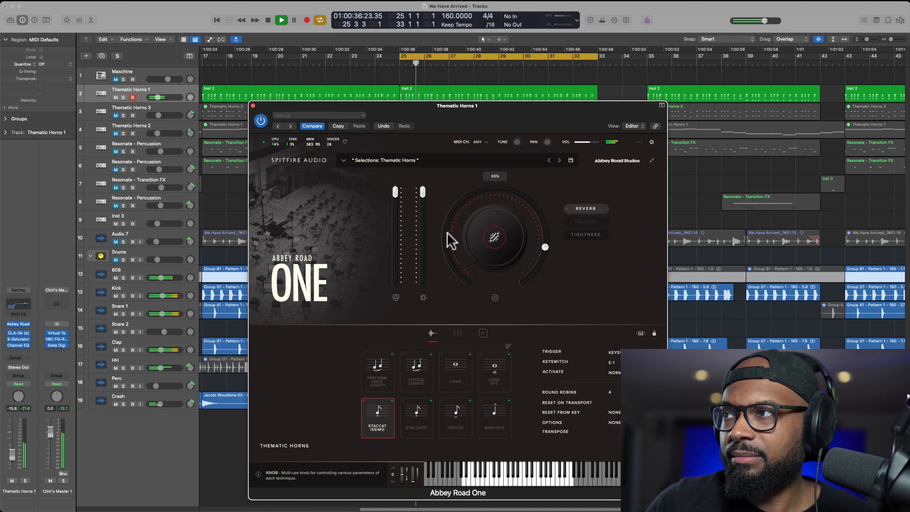
{"action": "left_click_drag", "start_coordinate": [543, 246], "coordinate": [538, 212]}
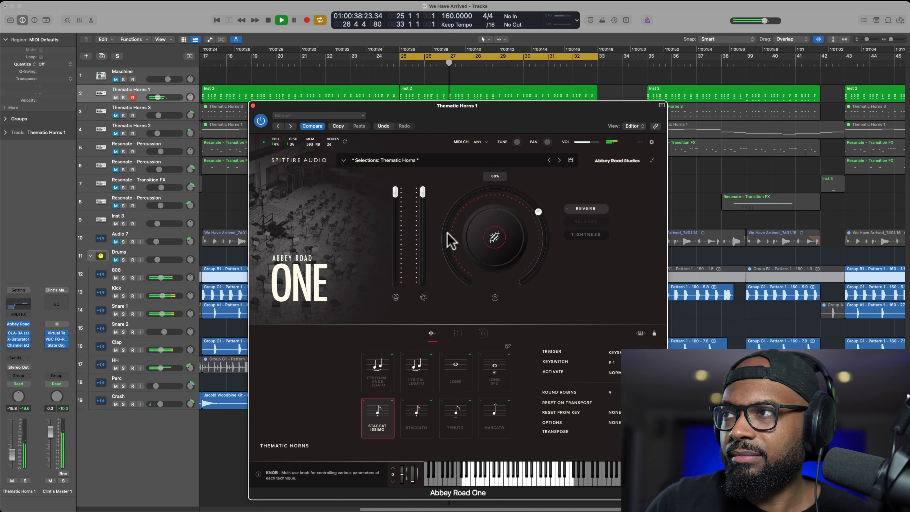
{"action": "left_click_drag", "start_coordinate": [537, 211], "coordinate": [468, 280]}
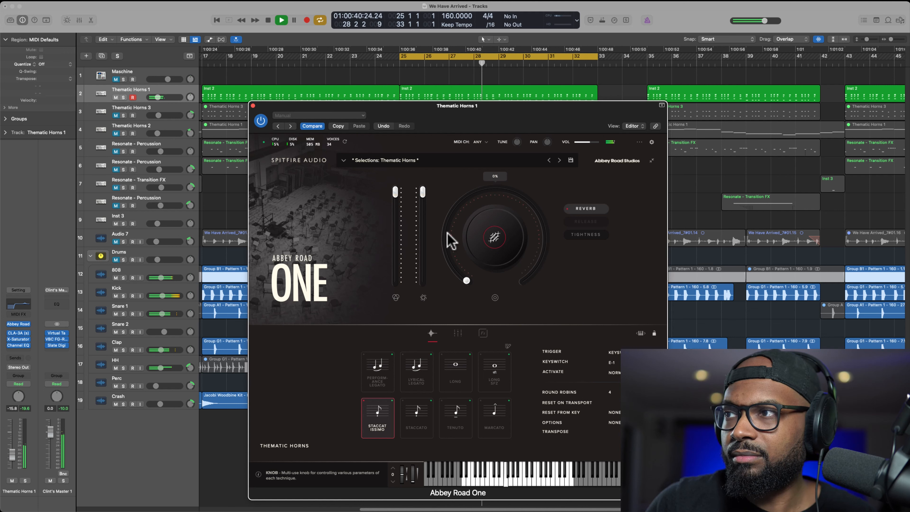
{"action": "left_click_drag", "start_coordinate": [467, 280], "coordinate": [444, 231]}
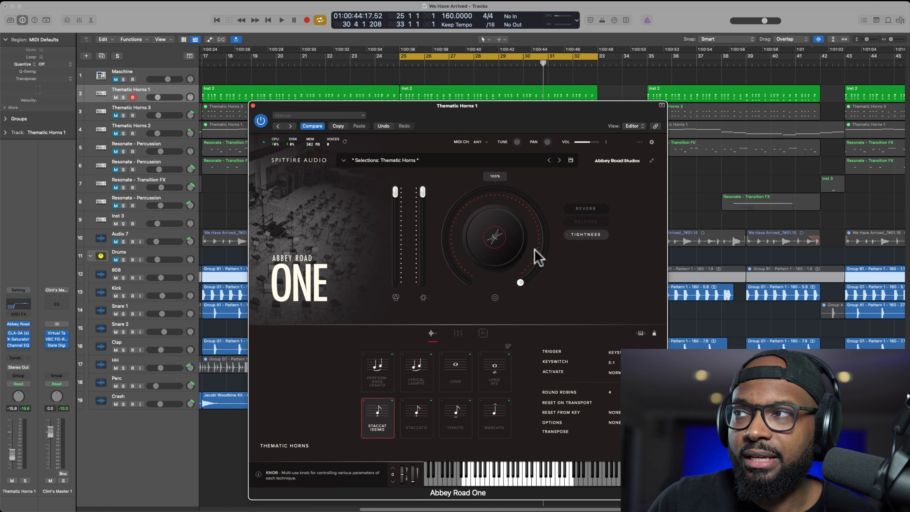
Loosen the horn tightness to about 63%, then 21%, then almost nothing while playing.
{"action": "left_click", "coordinate": [281, 20]}
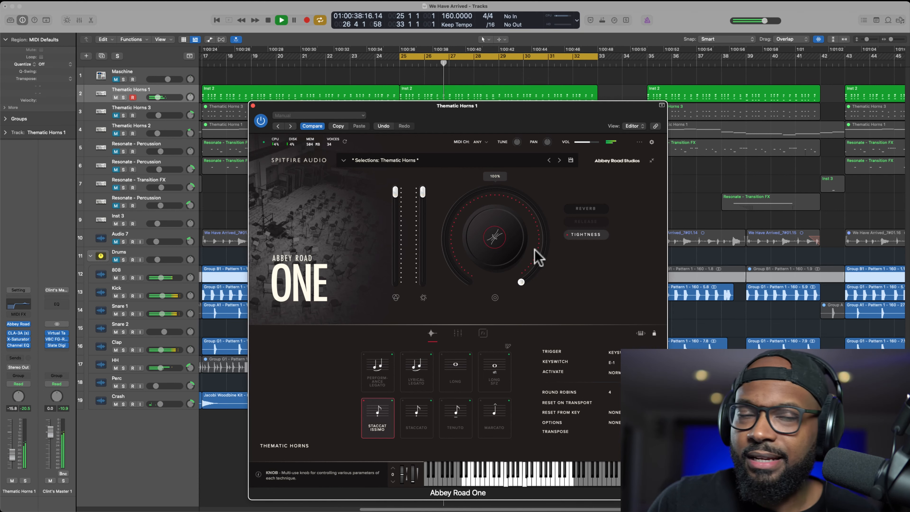
{"action": "left_click_drag", "start_coordinate": [521, 282], "coordinate": [526, 199]}
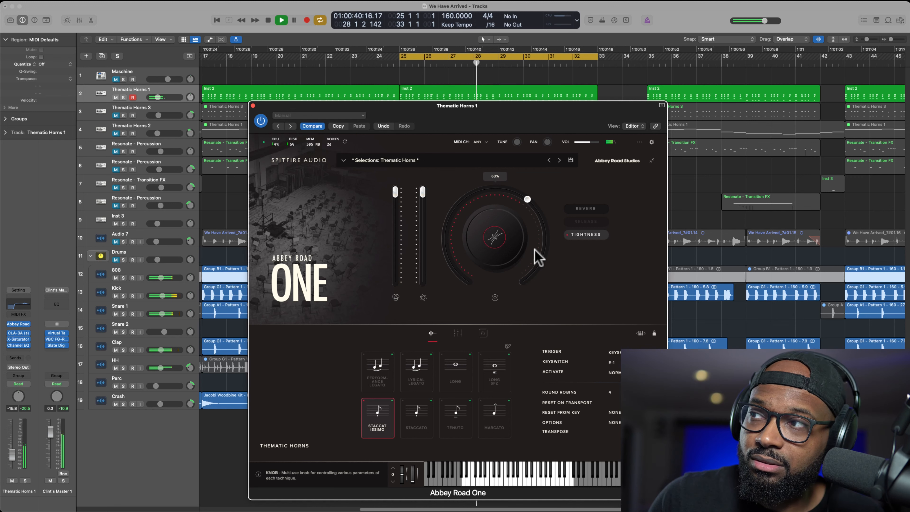
{"action": "left_click_drag", "start_coordinate": [527, 199], "coordinate": [444, 232]}
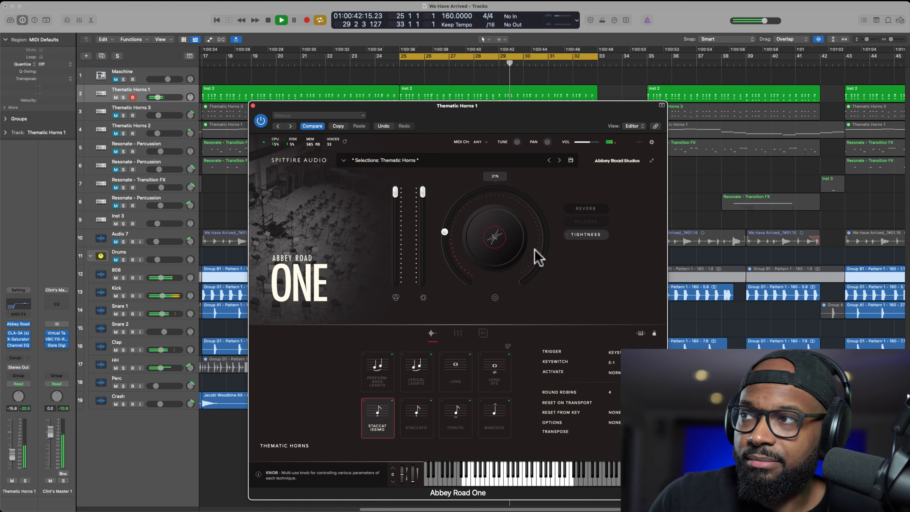
{"action": "left_click_drag", "start_coordinate": [444, 233], "coordinate": [465, 279]}
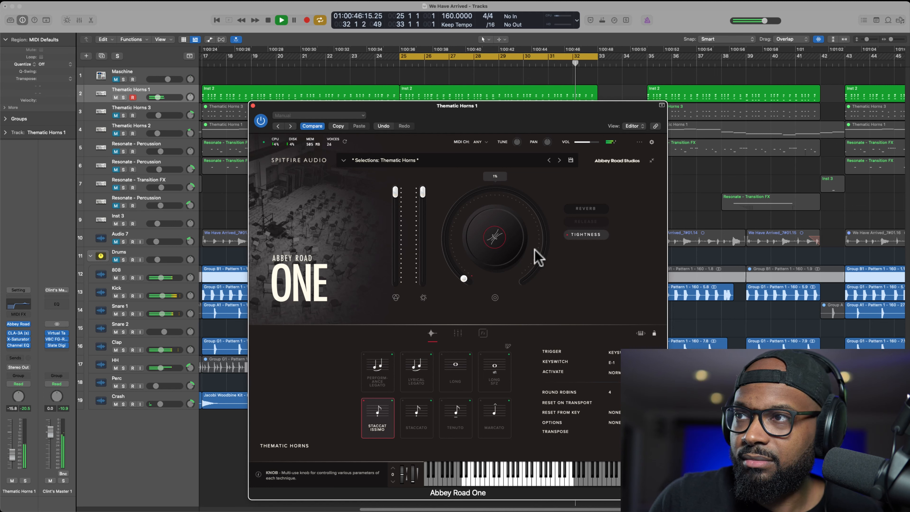
Bring the tightness back up to full and make the Thematic Horns 2 track active.
{"action": "left_click", "coordinate": [281, 20]}
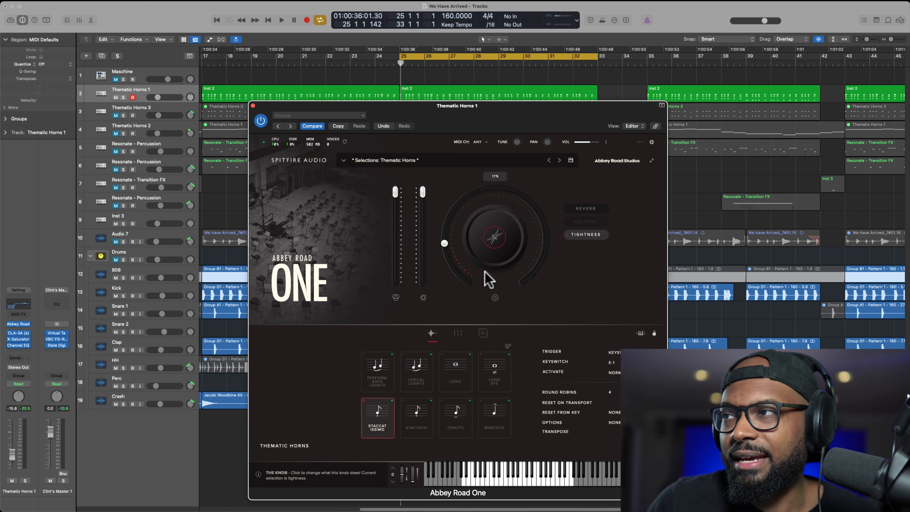
{"action": "left_click_drag", "start_coordinate": [444, 243], "coordinate": [520, 282]}
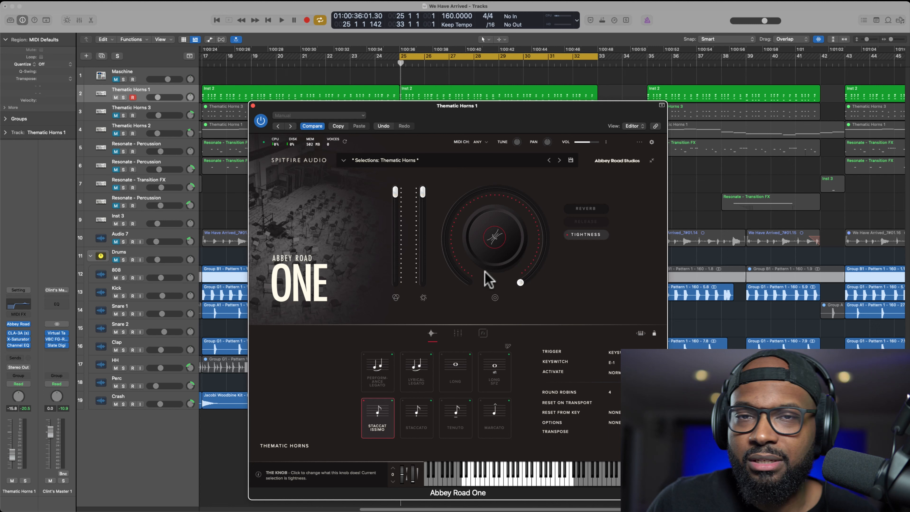
{"action": "mouse_move", "coordinate": [454, 144]}
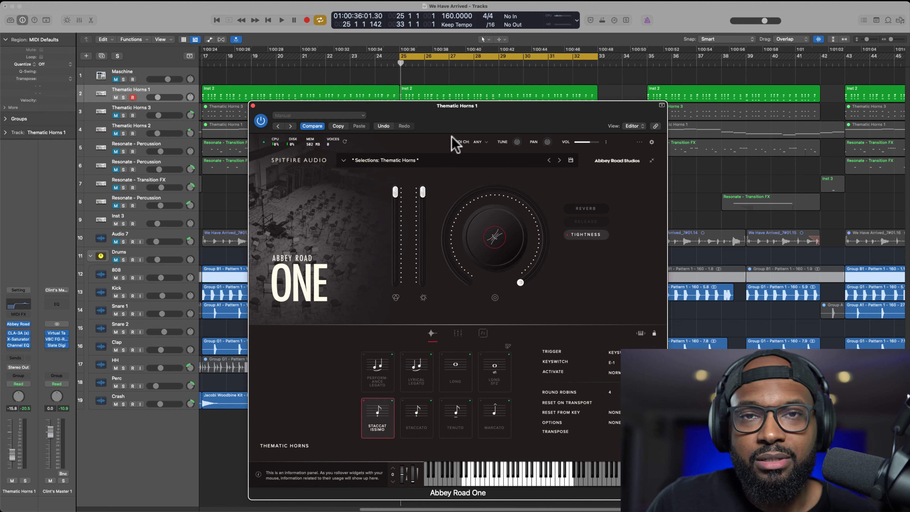
{"action": "left_click", "coordinate": [253, 106]}
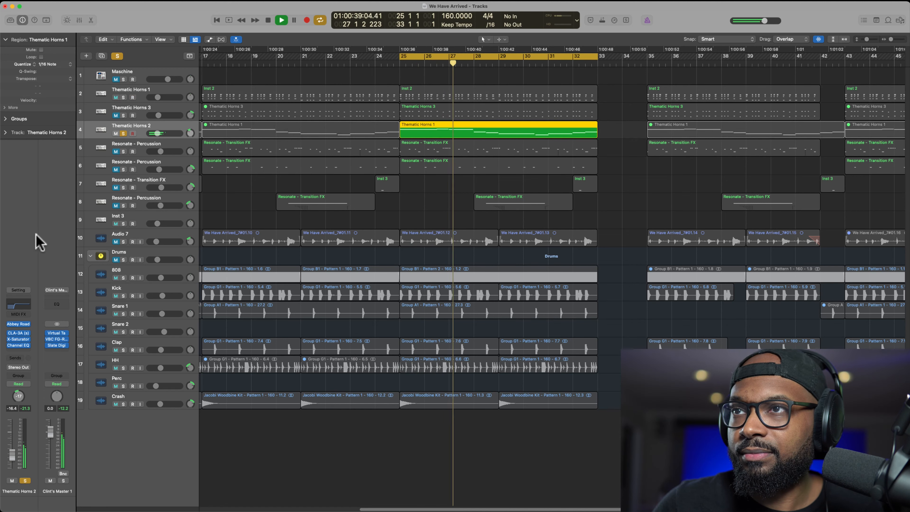
{"action": "left_click", "coordinate": [18, 324]}
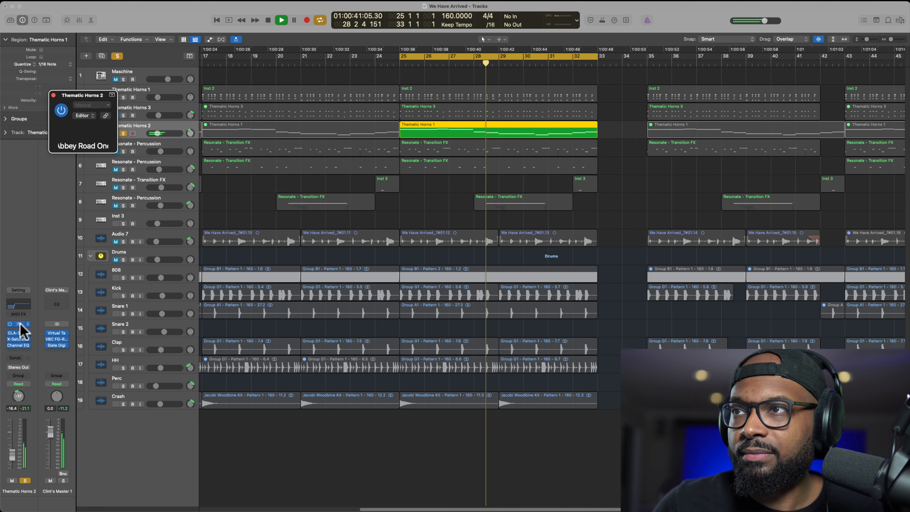
{"action": "left_click", "coordinate": [81, 114]}
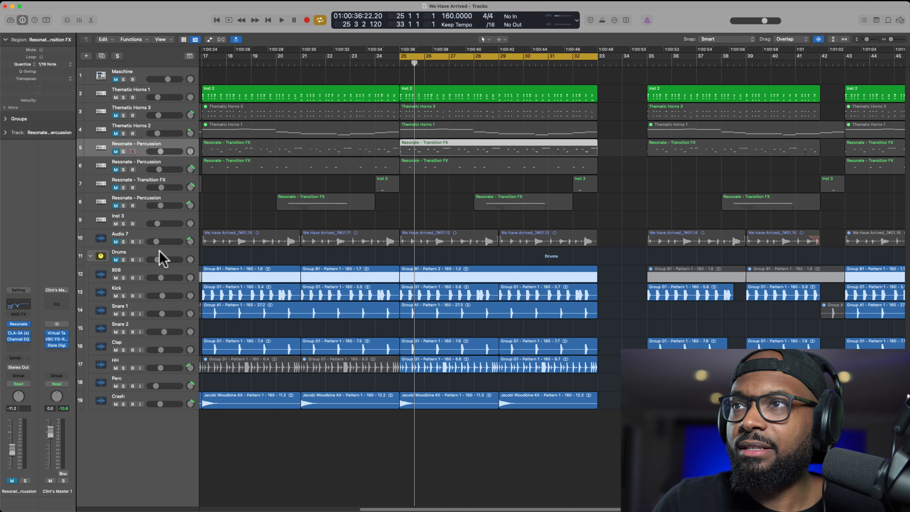
{"action": "left_click", "coordinate": [17, 324]}
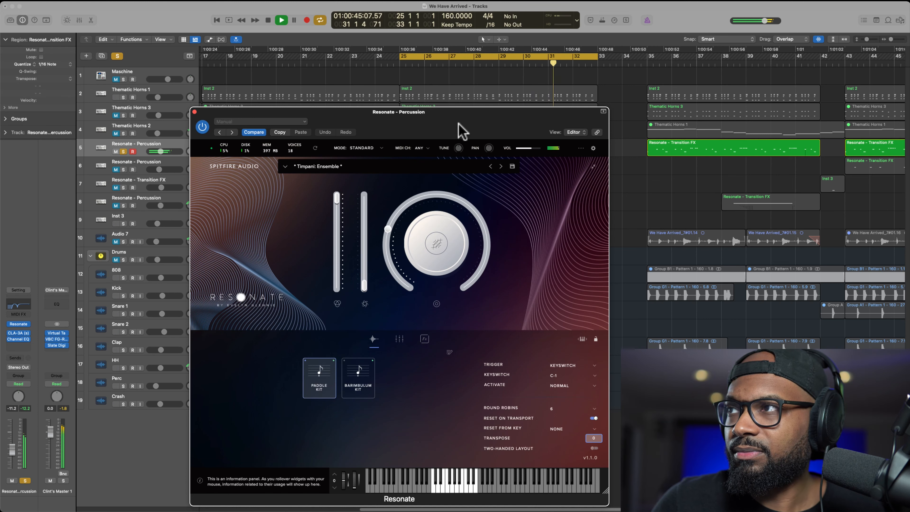
Browse the Resonate preset browser's Barrel and Timpani groups.
{"action": "left_click", "coordinate": [291, 19]}
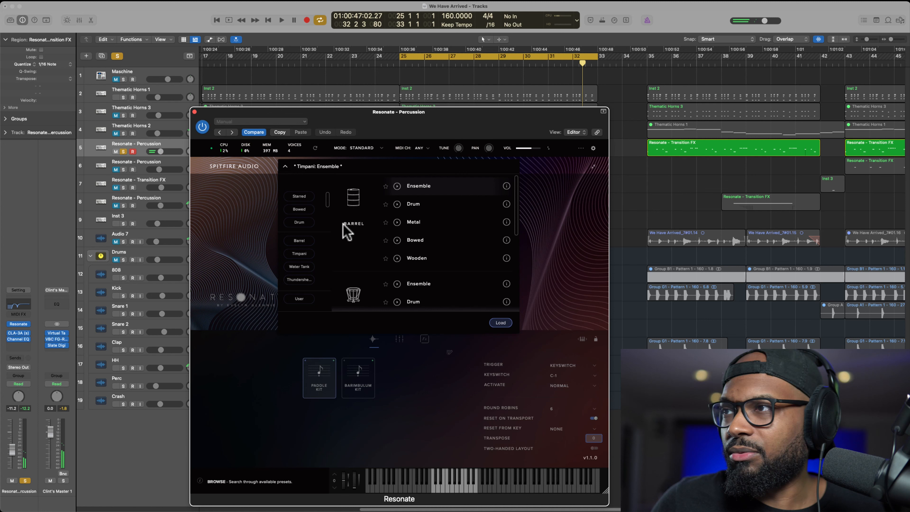
{"action": "mouse_move", "coordinate": [310, 227]}
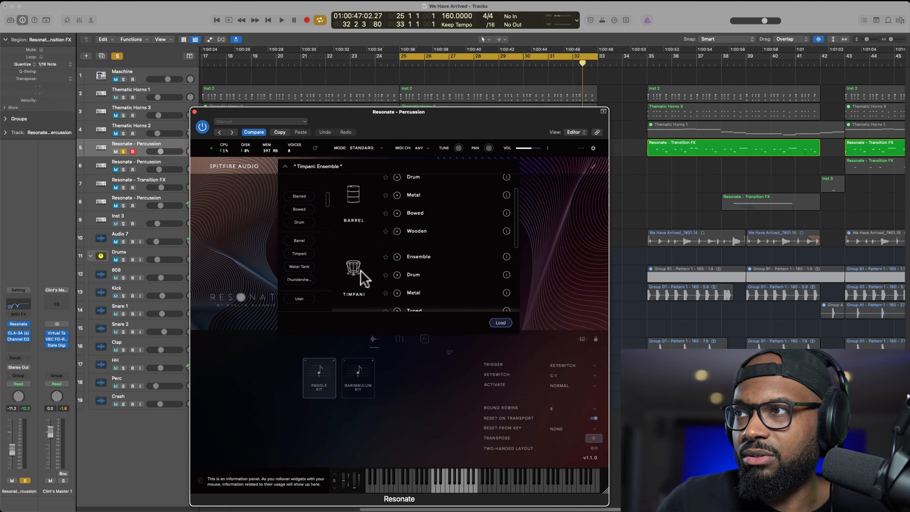
{"action": "left_click", "coordinate": [299, 222]}
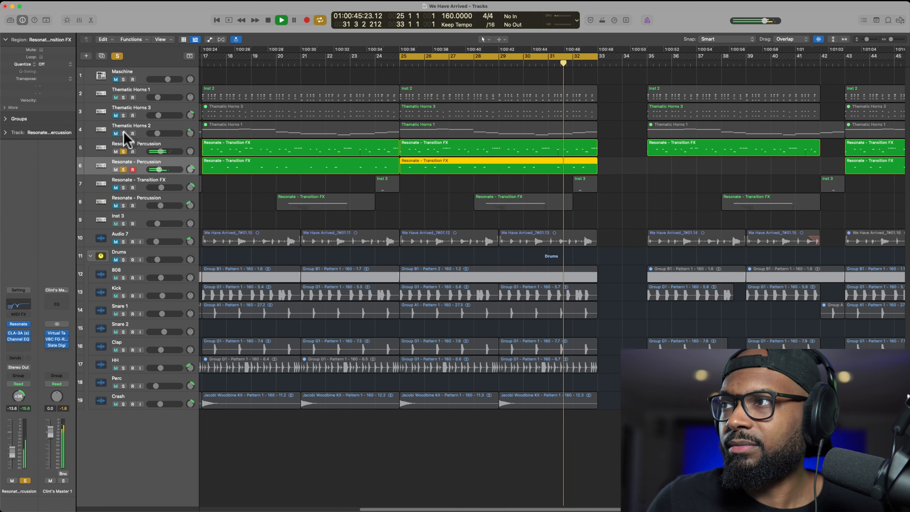
Solo the Thematic Horns and Resonate percussion and transition tracks together.
{"action": "left_click", "coordinate": [293, 20]}
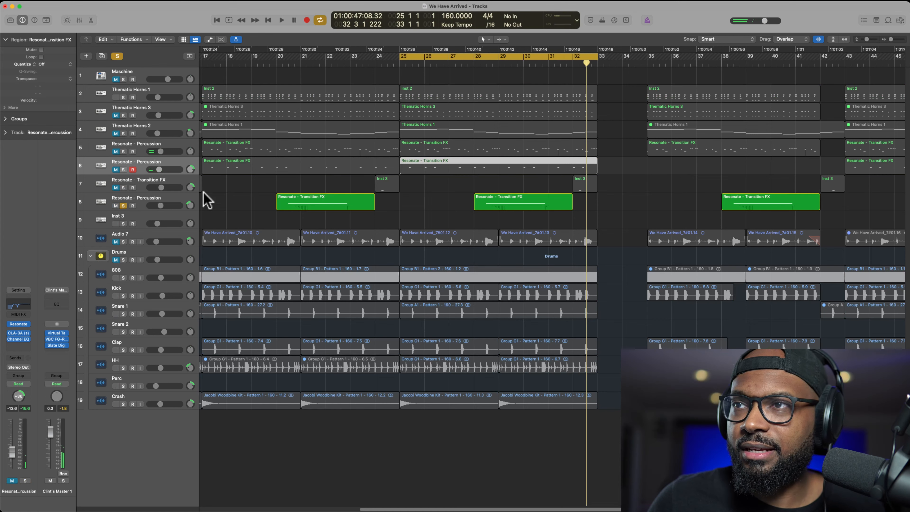
{"action": "left_click", "coordinate": [486, 66]}
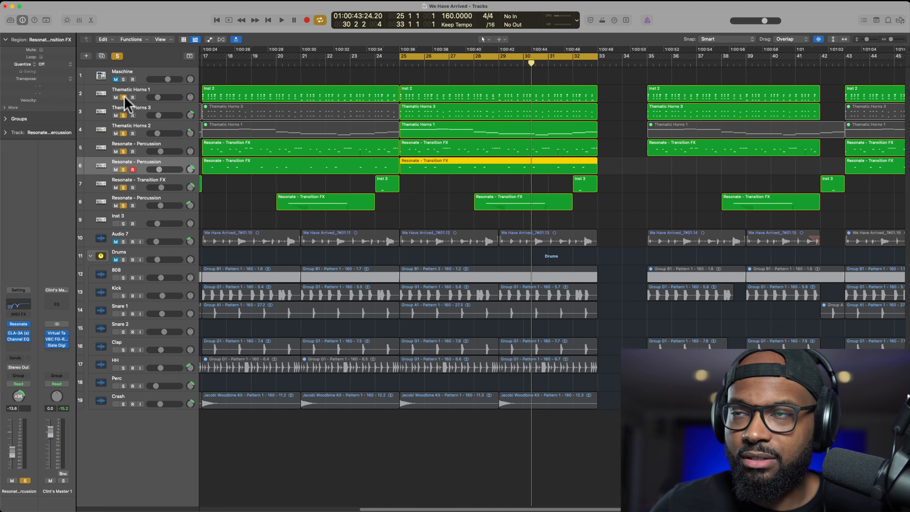
{"action": "mouse_move", "coordinate": [150, 102]}
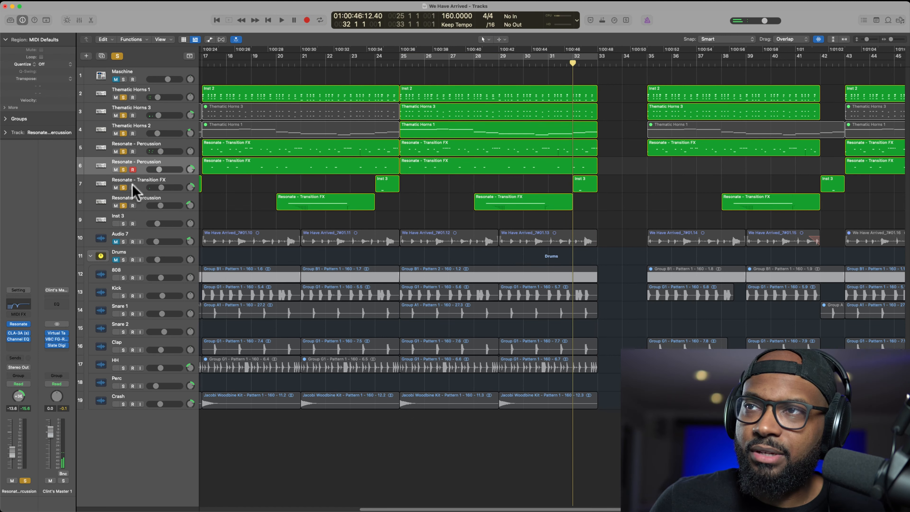
Toggle the transition FX solo and rename the Audio 7 track to Vocal.
{"action": "left_click", "coordinate": [116, 188]}
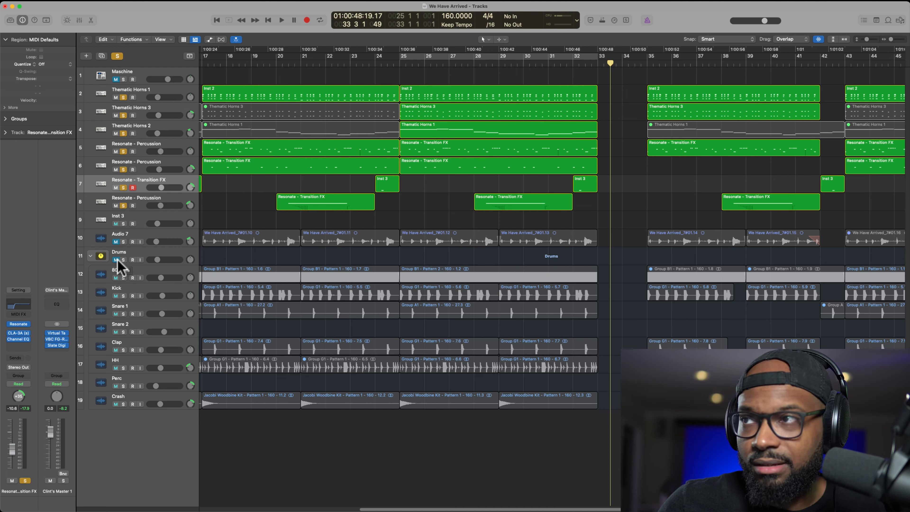
{"action": "left_click", "coordinate": [119, 237]}
{"action": "type", "text": "Vocal"}
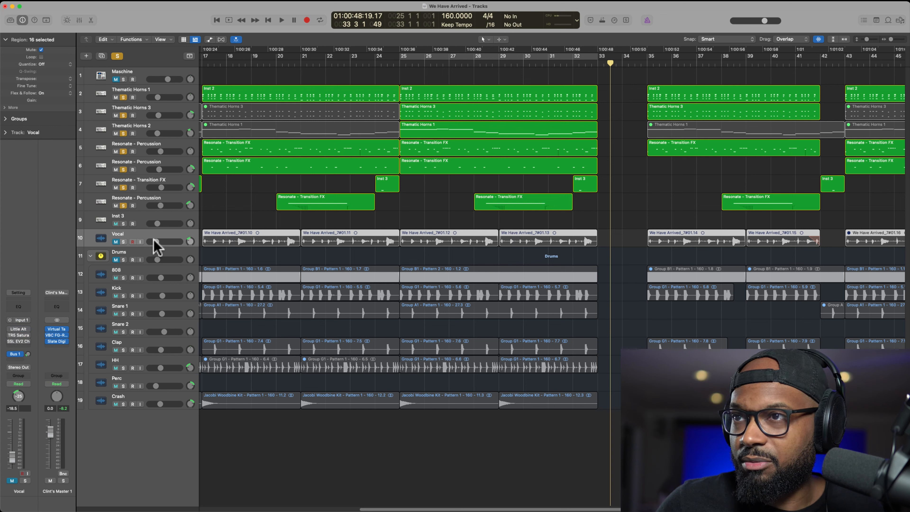
Solo the Vocal track and review its Little AlterBoy, TR5 Saturator X and SSL EV2 Channel plugins.
{"action": "left_click", "coordinate": [281, 20]}
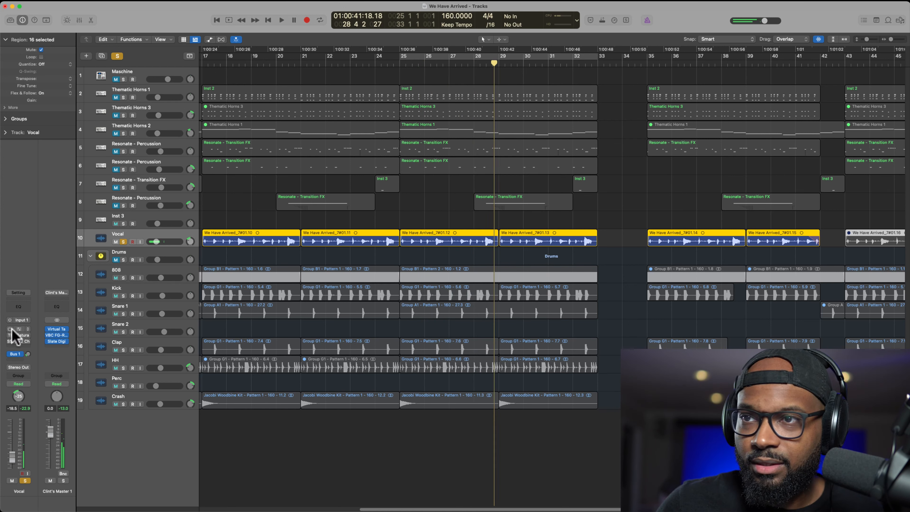
{"action": "left_click", "coordinate": [18, 328]}
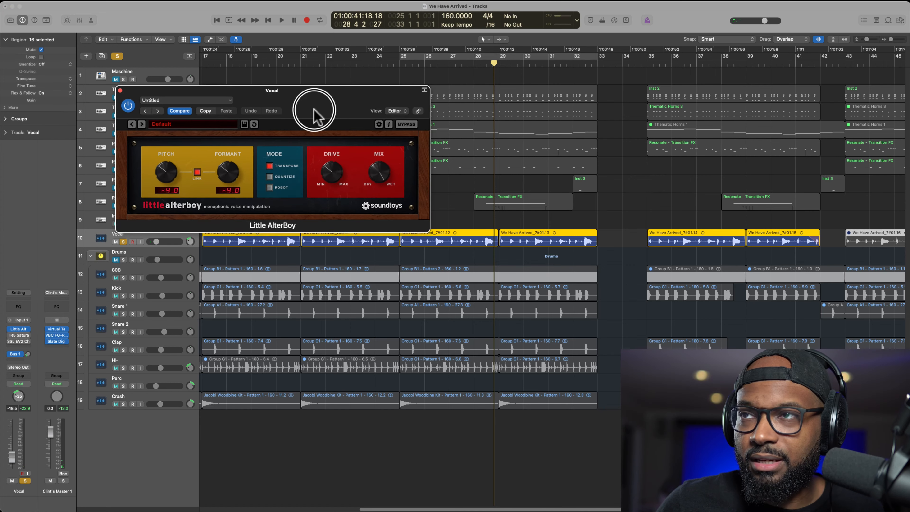
{"action": "mouse_move", "coordinate": [185, 156]}
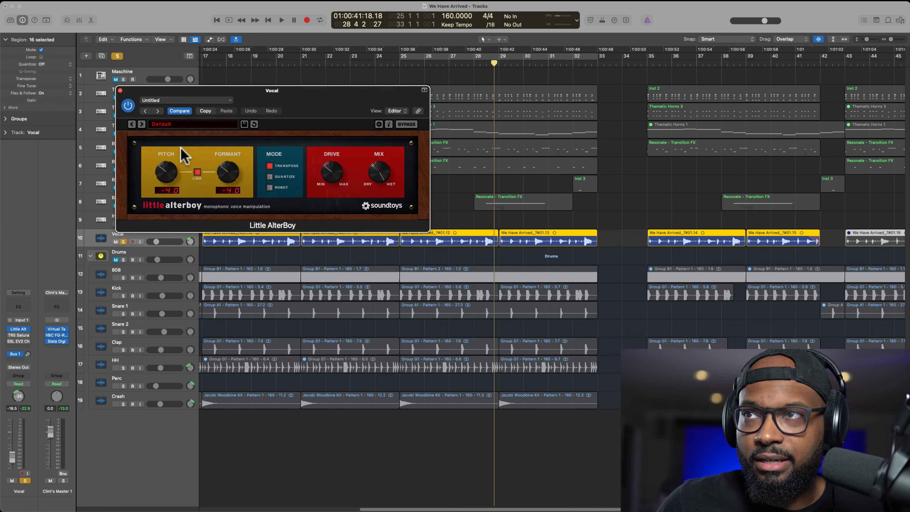
{"action": "left_click", "coordinate": [281, 19]}
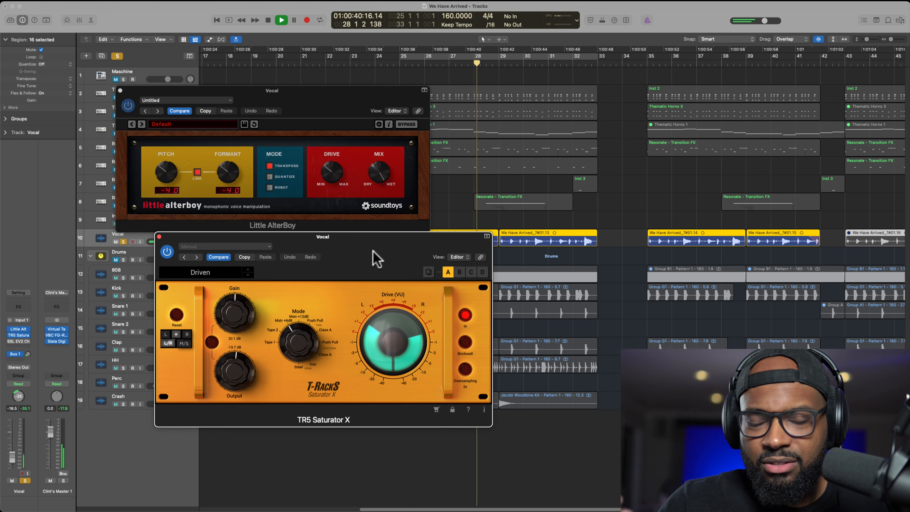
{"action": "left_click", "coordinate": [282, 19]}
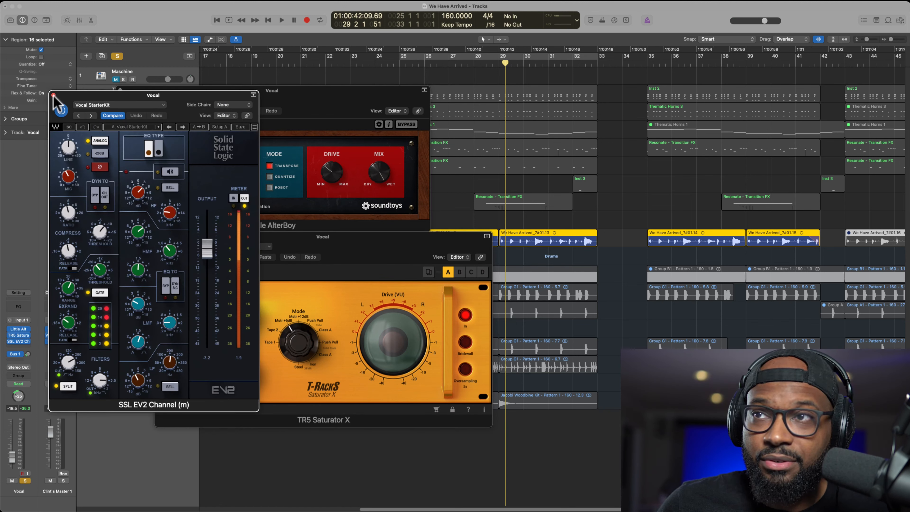
{"action": "left_click", "coordinate": [281, 20]}
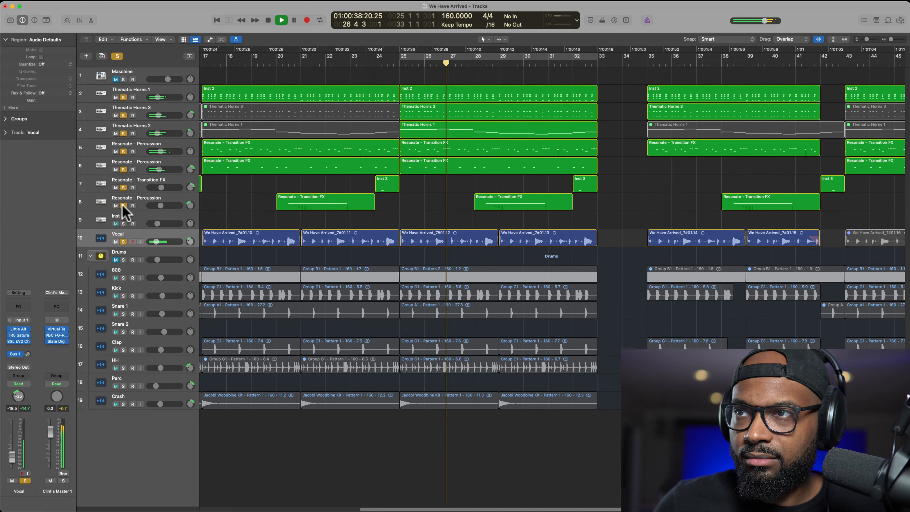
Adjust the Vocal track's volume and bring the Drums stack back into playback.
{"action": "left_click_drag", "start_coordinate": [156, 241], "coordinate": [169, 239]}
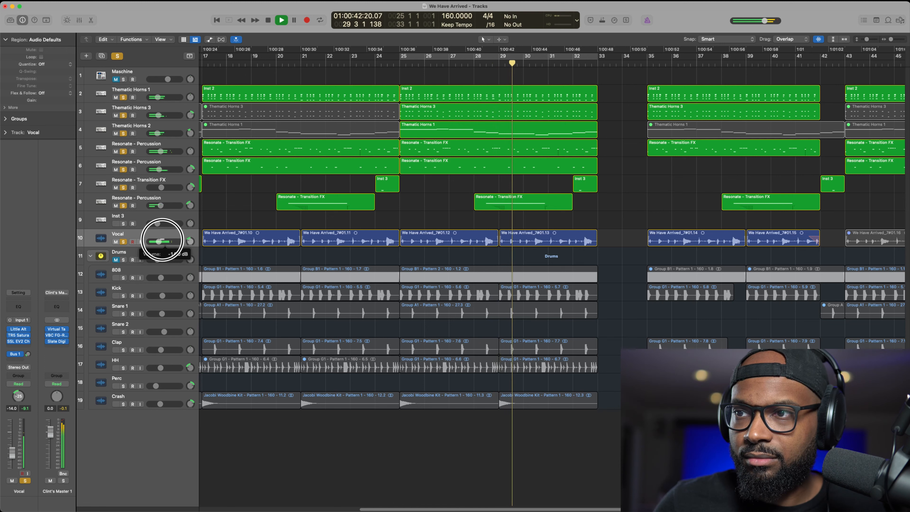
{"action": "left_click_drag", "start_coordinate": [160, 241], "coordinate": [157, 244]}
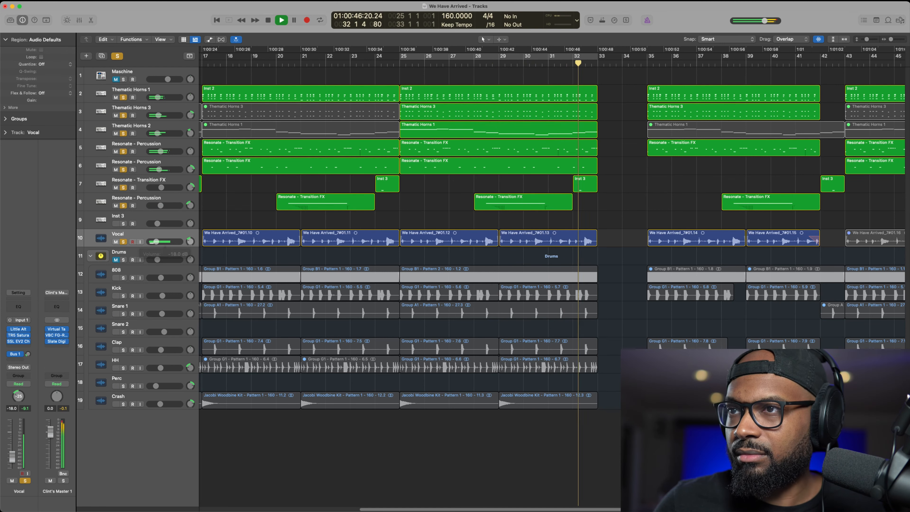
{"action": "left_click", "coordinate": [307, 20]}
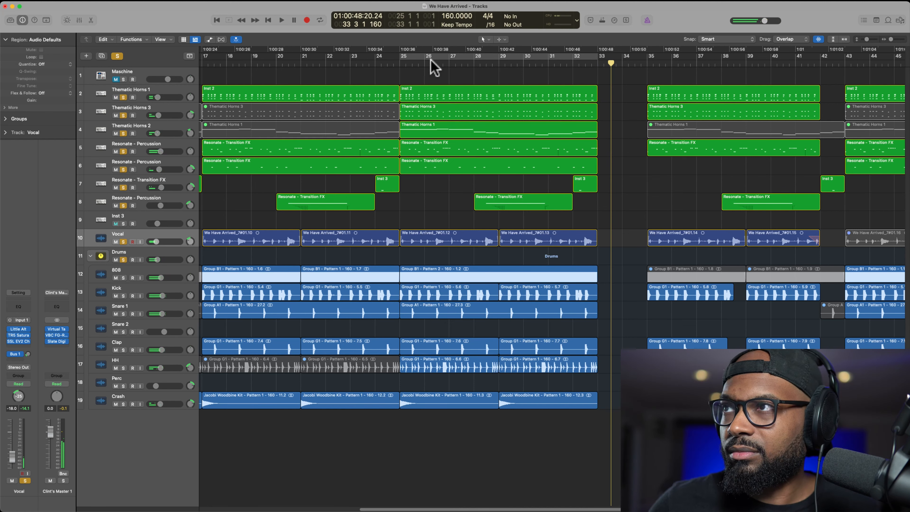
Set a cycle range over the hook in the ruler.
{"action": "left_click_drag", "start_coordinate": [402, 56], "coordinate": [598, 57]}
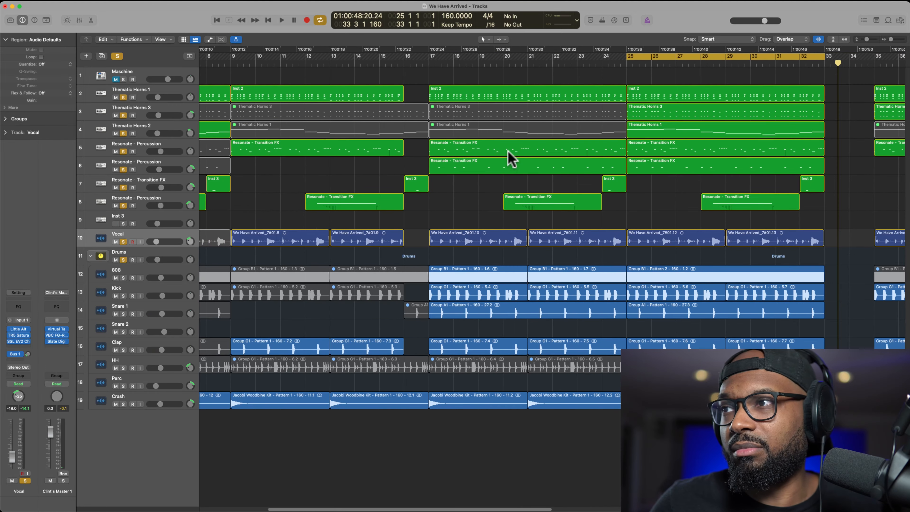
{"action": "scroll", "scroll_direction": "right", "scroll_amount": 3}
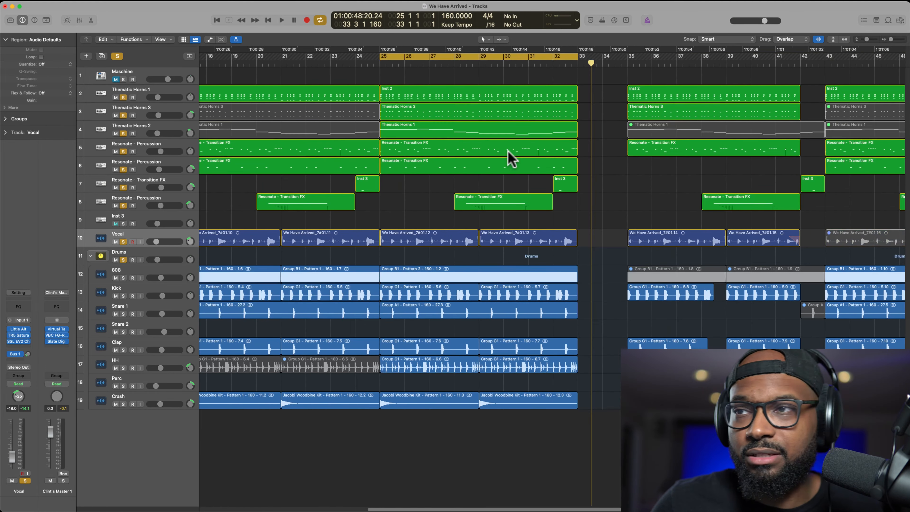
{"action": "scroll", "scroll_direction": "left", "scroll_amount": 3}
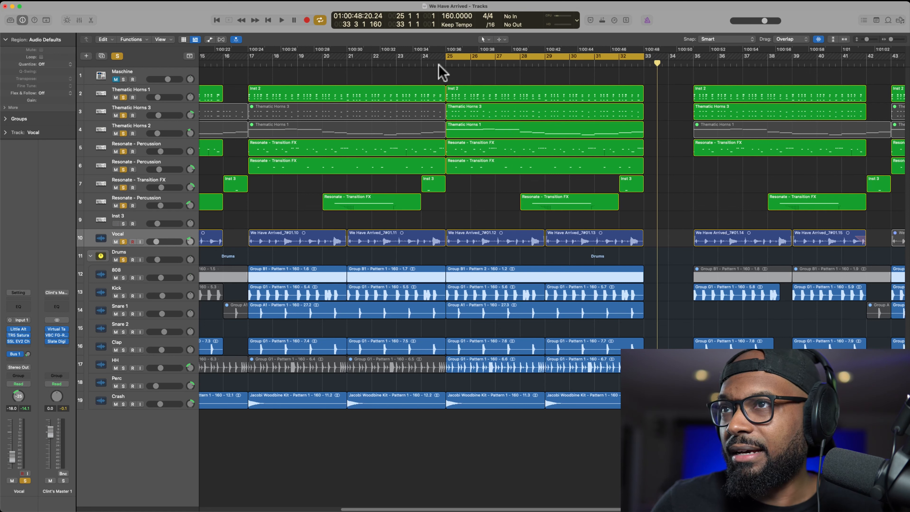